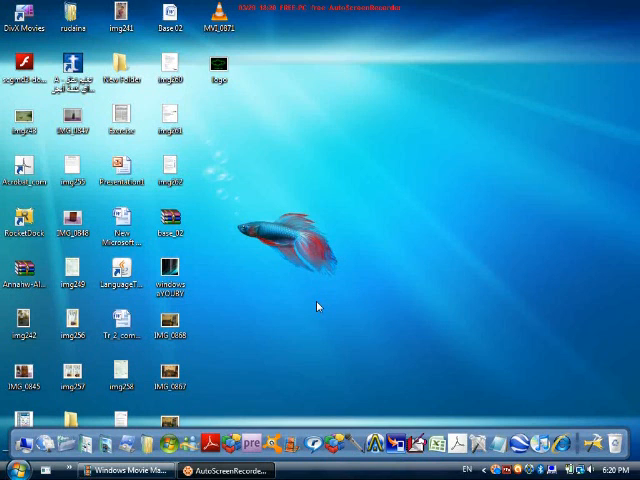
pyautogui.moveTo(284, 377)
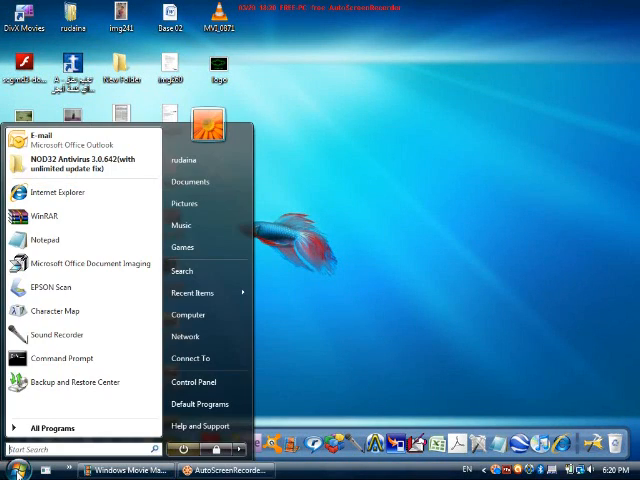
pyautogui.moveTo(90, 263)
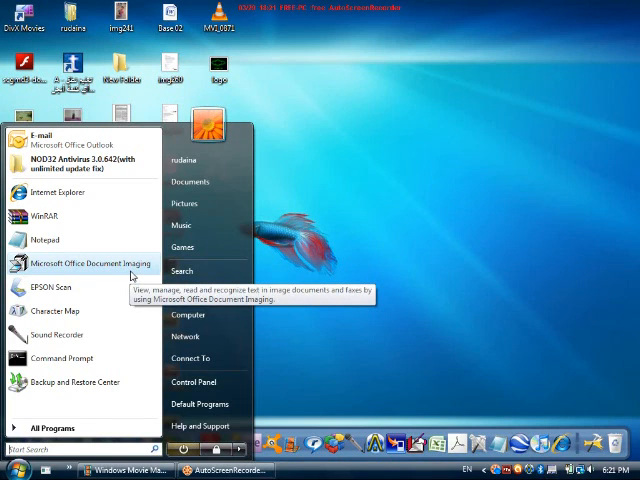
# - Launch Microsoft Office Document Imaging from the Start menu
pyautogui.click(315, 240)
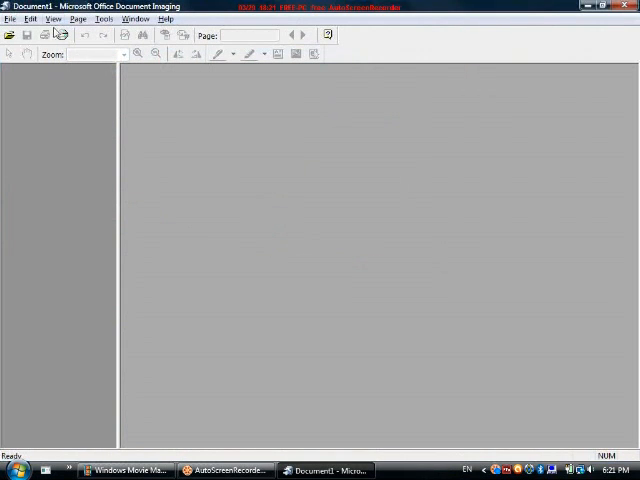
pyautogui.moveTo(26, 35)
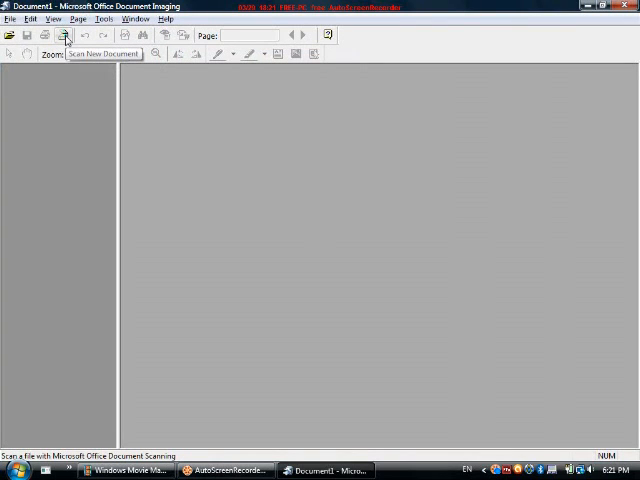
# - Open the Scan New Document window from the toolbar
pyautogui.click(65, 35)
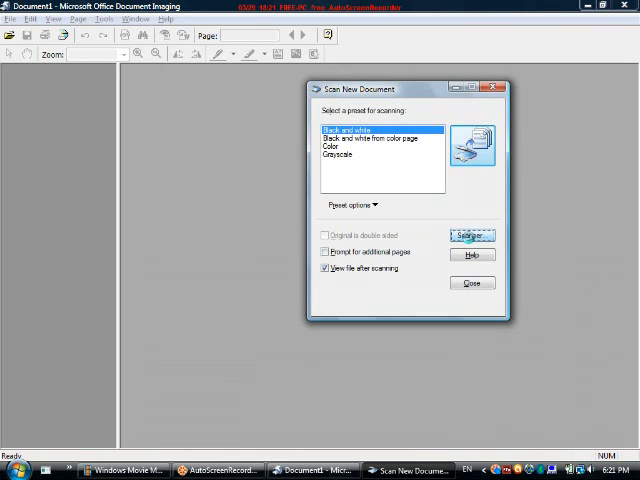
# - Select the EPSON Stylus CX3700/CX3800 scanner and the Black and white preset, then scan
pyautogui.click(470, 235)
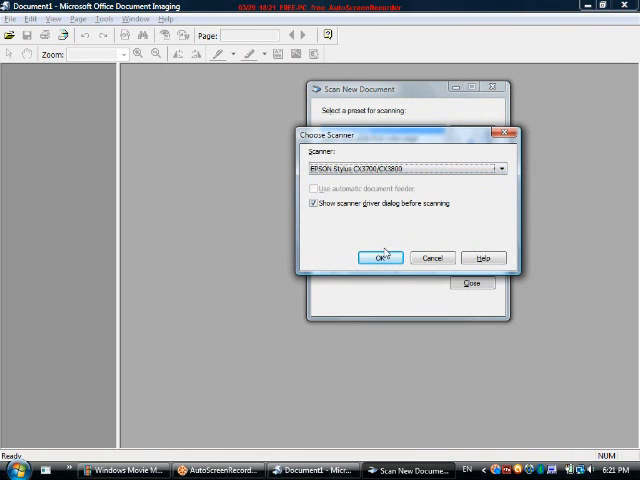
pyautogui.click(381, 257)
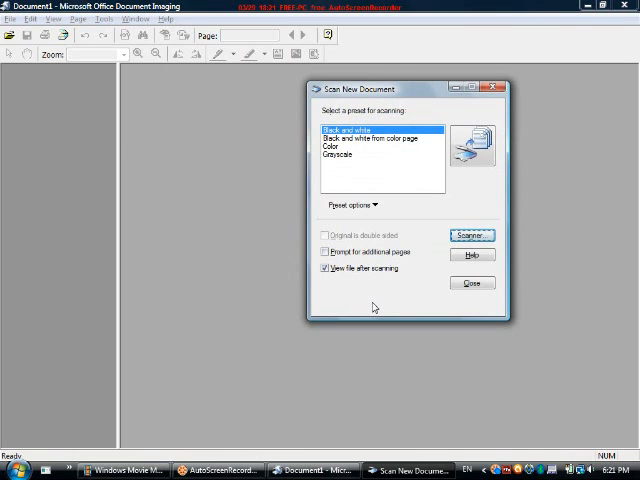
pyautogui.click(471, 234)
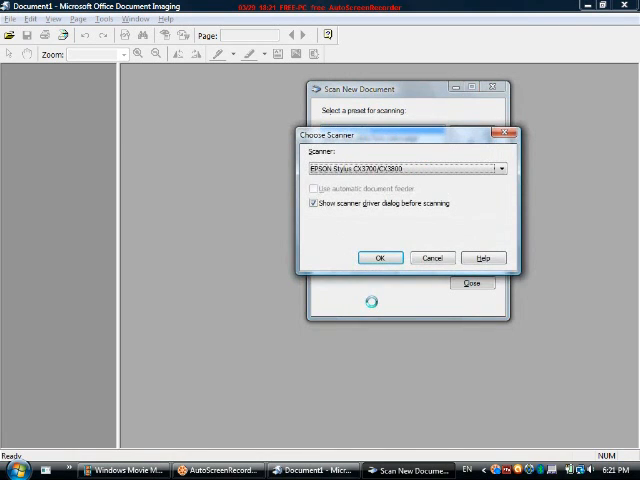
pyautogui.click(379, 257)
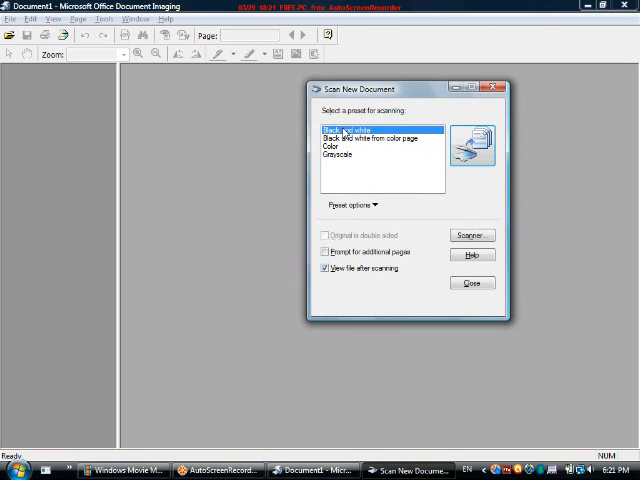
pyautogui.click(470, 235)
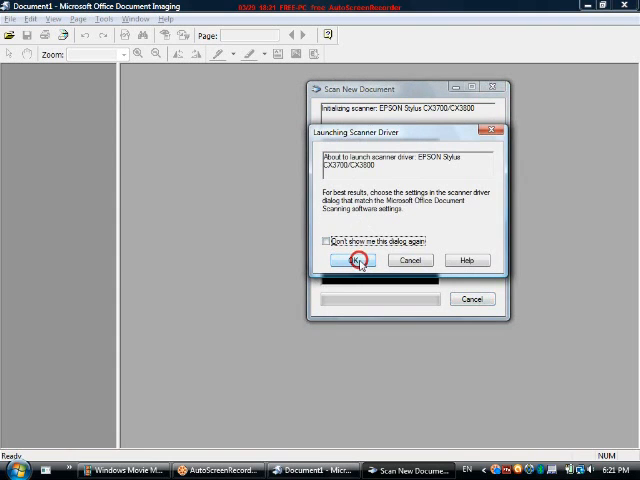
# - Scan the page in the EPSON driver as 'Black and white picture or text'
pyautogui.click(357, 260)
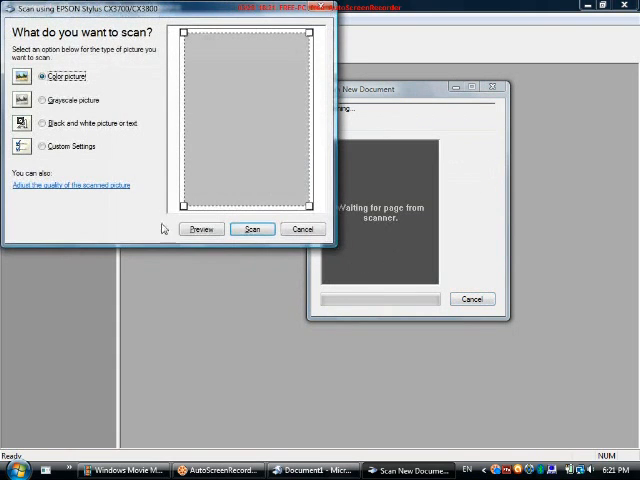
pyautogui.click(43, 123)
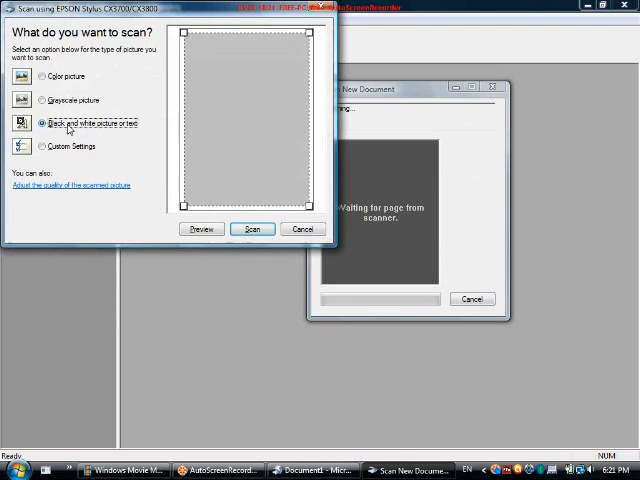
pyautogui.click(253, 229)
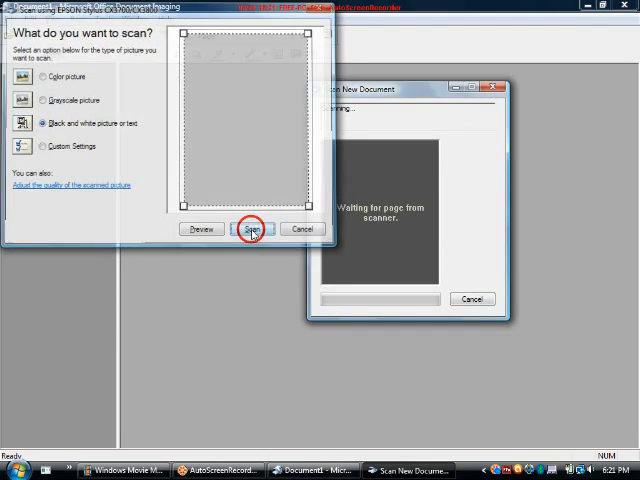
pyautogui.click(253, 229)
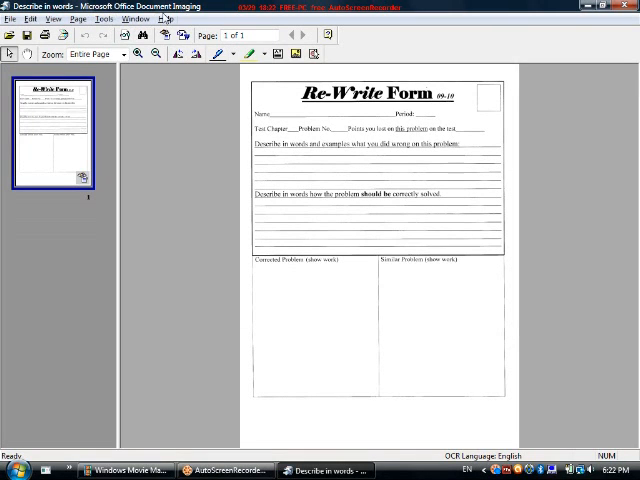
# - Send all pages' recognized text to Word via Tools > Send Text To Word
pyautogui.click(102, 18)
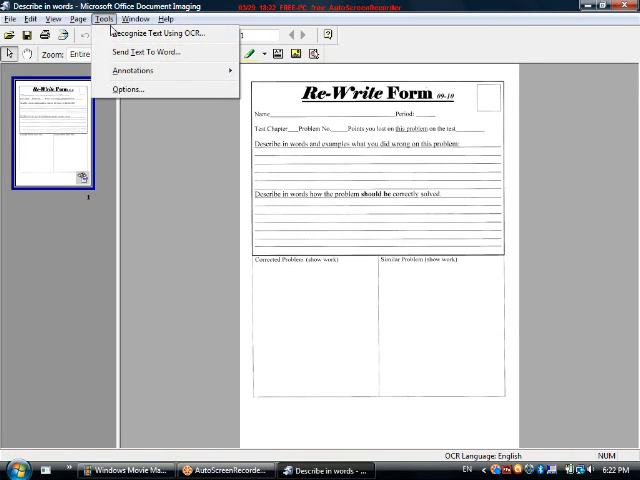
pyautogui.click(145, 52)
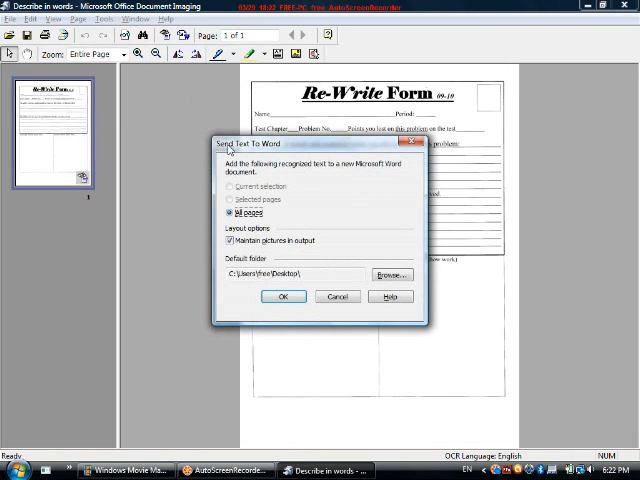
pyautogui.click(283, 296)
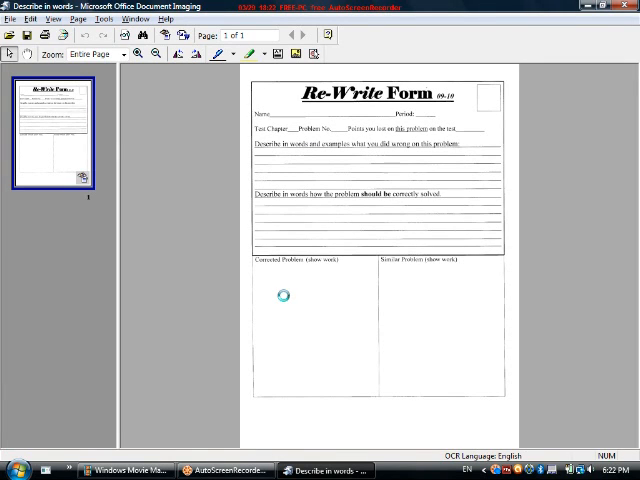
pyautogui.click(410, 470)
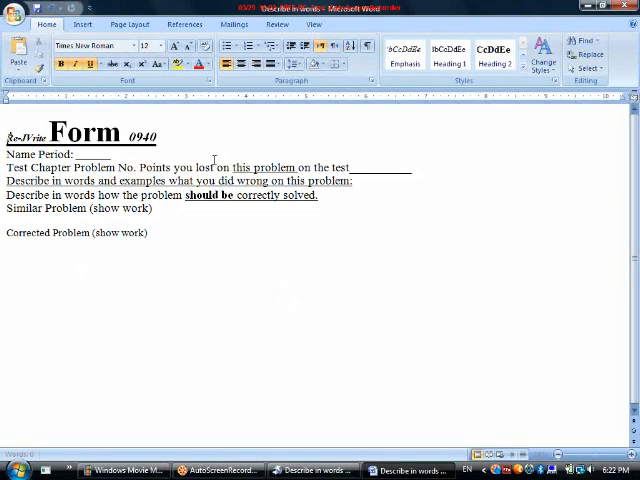
pyautogui.moveTo(124, 280)
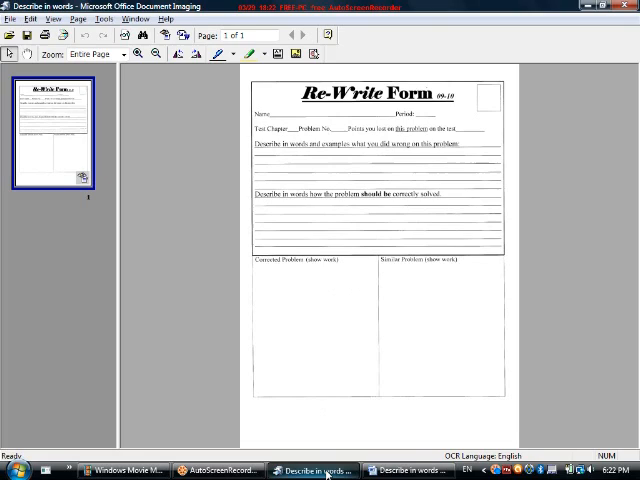
# - Type 'hdkgnlkd' into the 'Describe in words how the problem' line in Word
pyautogui.click(390, 470)
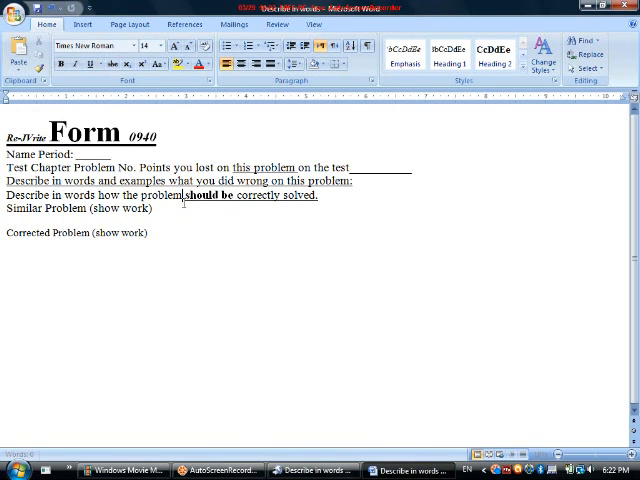
pyautogui.write('hdkgnlkd')
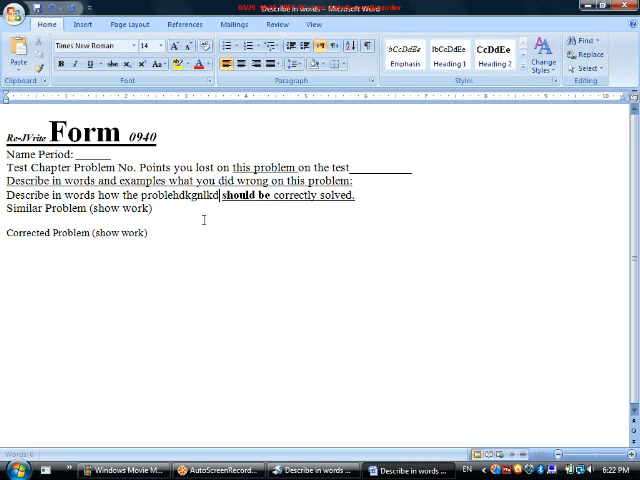
pyautogui.moveTo(247, 316)
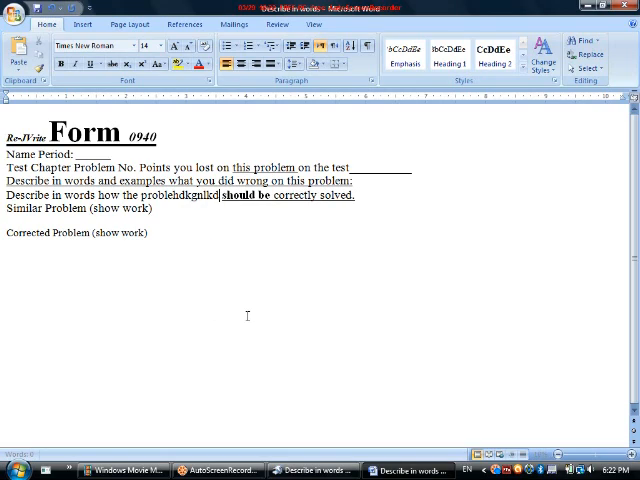